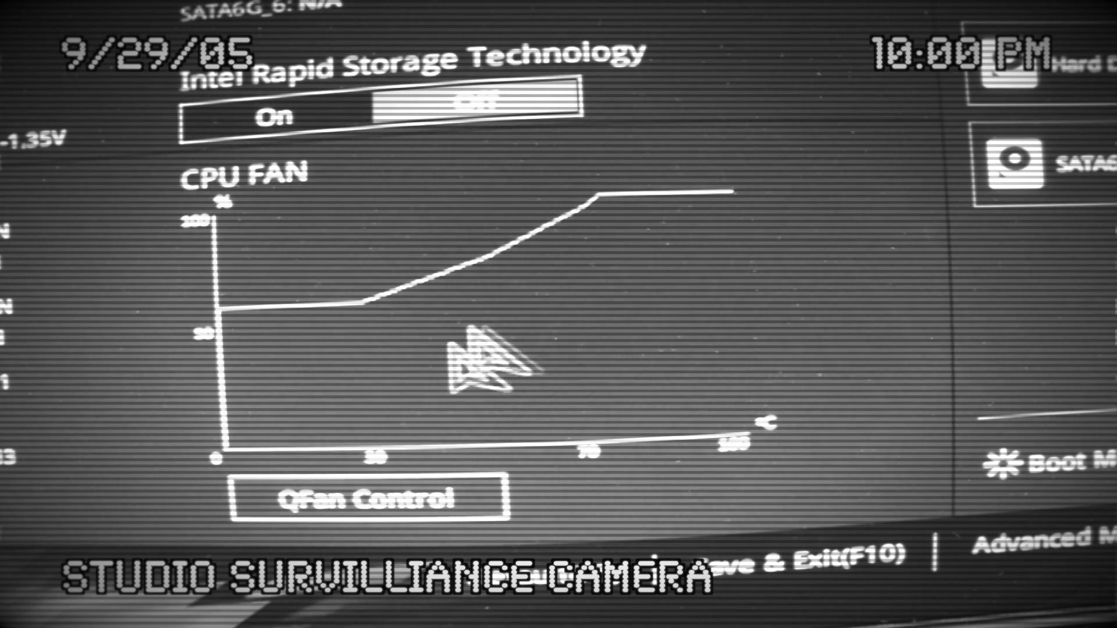
mouse_move(577, 598)
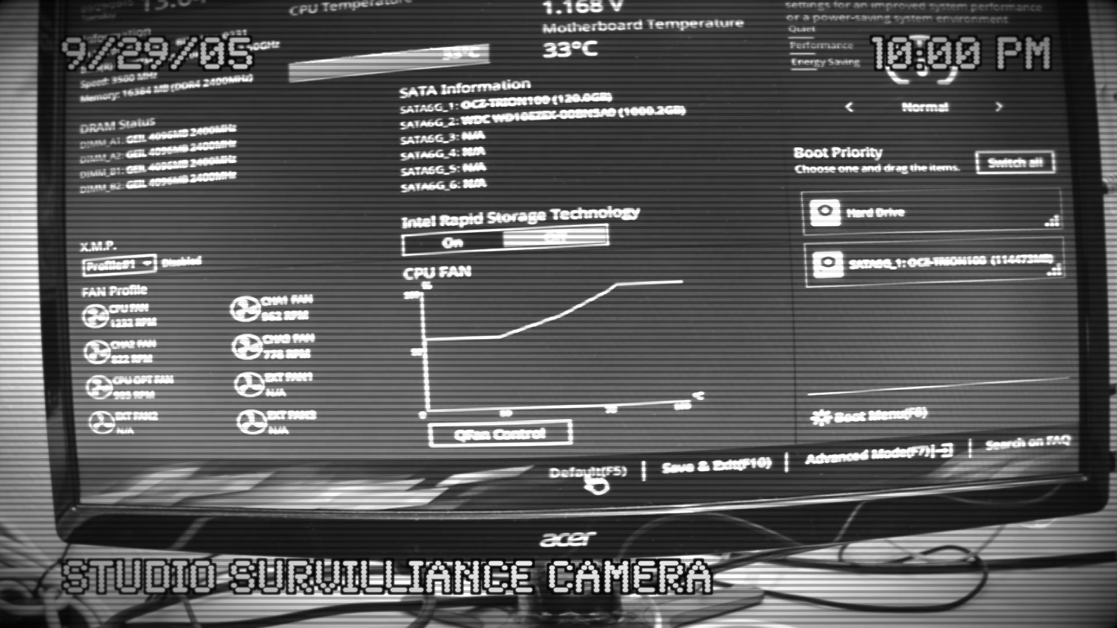
- Choose Default (F5) and confirm OK on the Load Optimized Defaults prompt
left_click(587, 473)
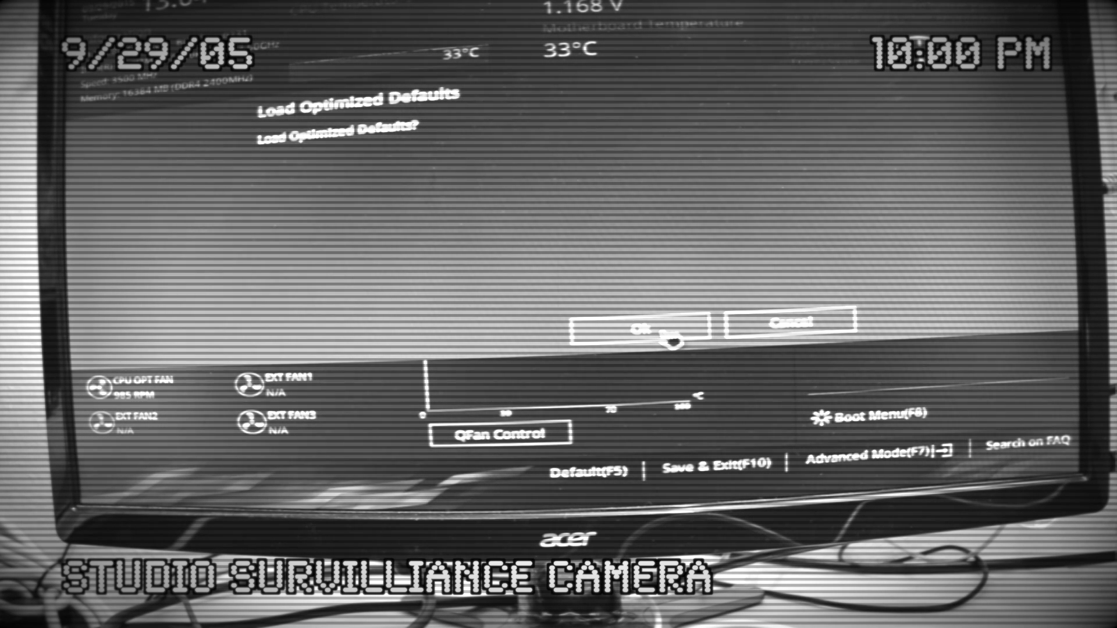
left_click(645, 328)
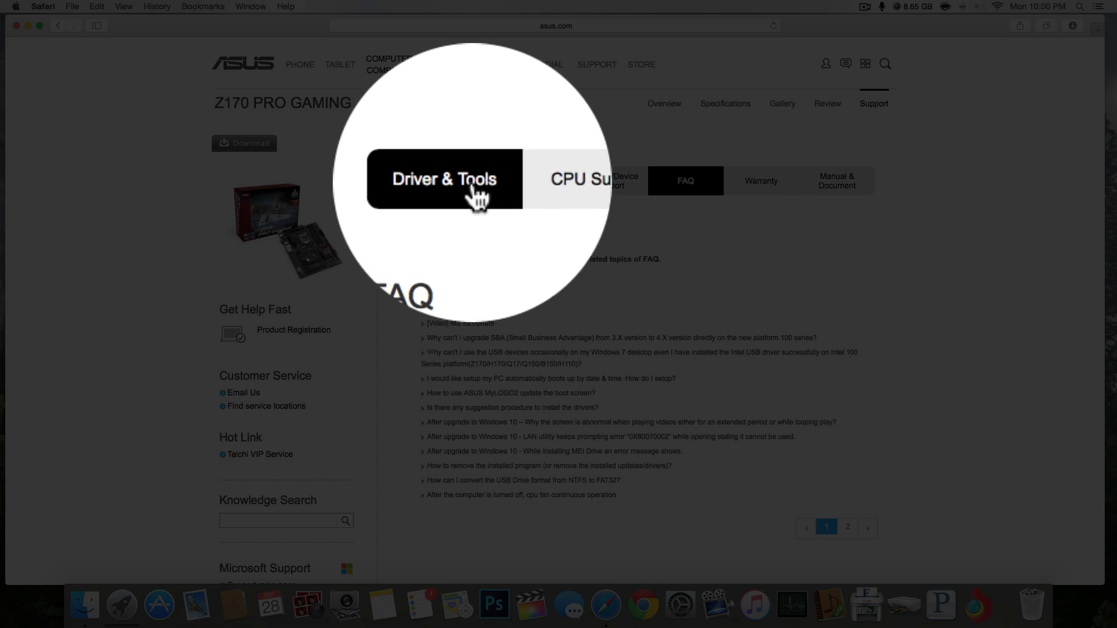
- Download the Global BIOS 0802 file from Driver & Tools for Windows 10 64bit
left_click(459, 181)
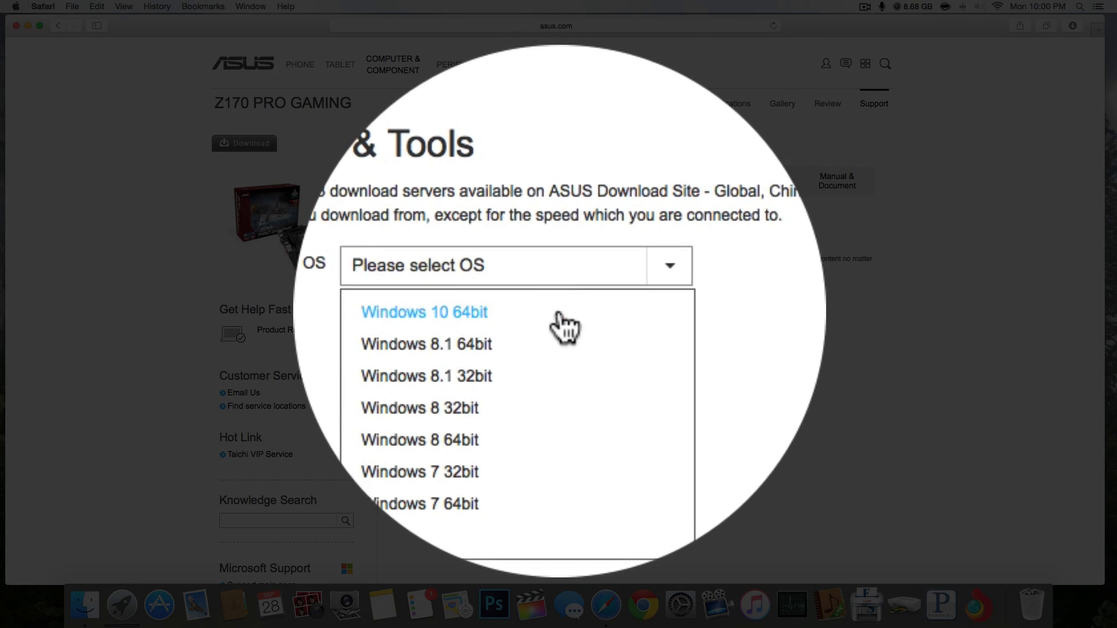
left_click(425, 312)
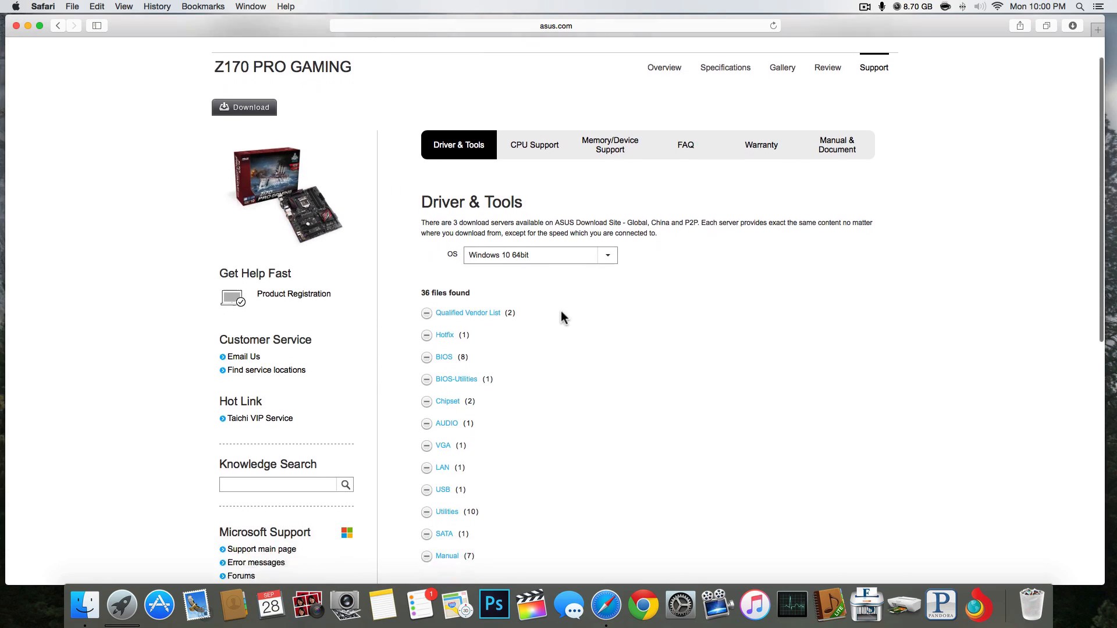
left_click(443, 357)
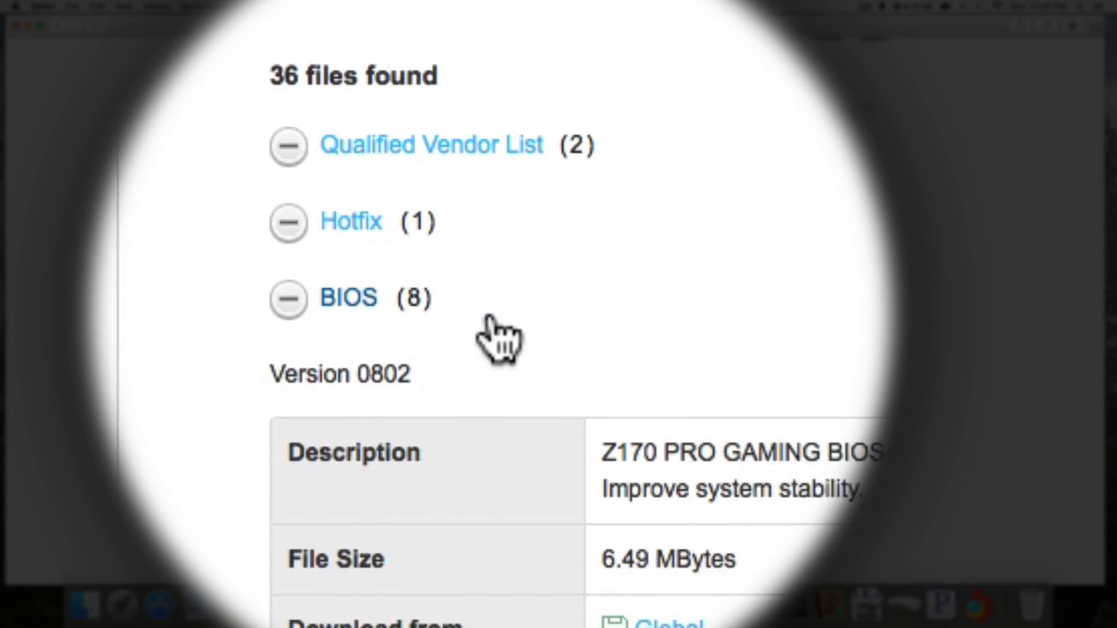
scroll("down", 3)
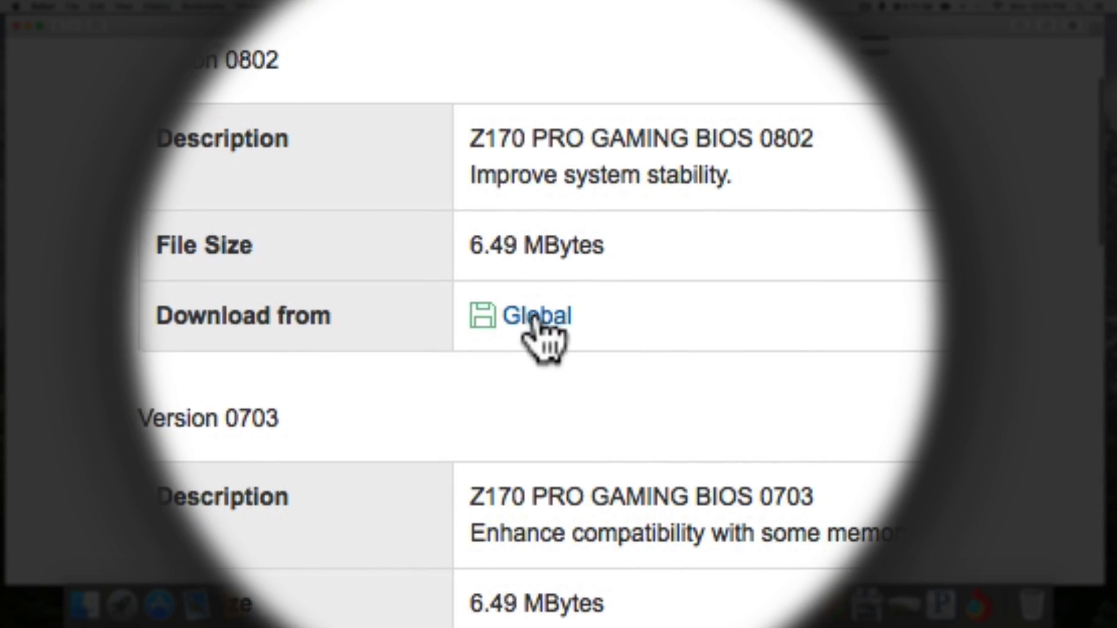
left_click(537, 315)
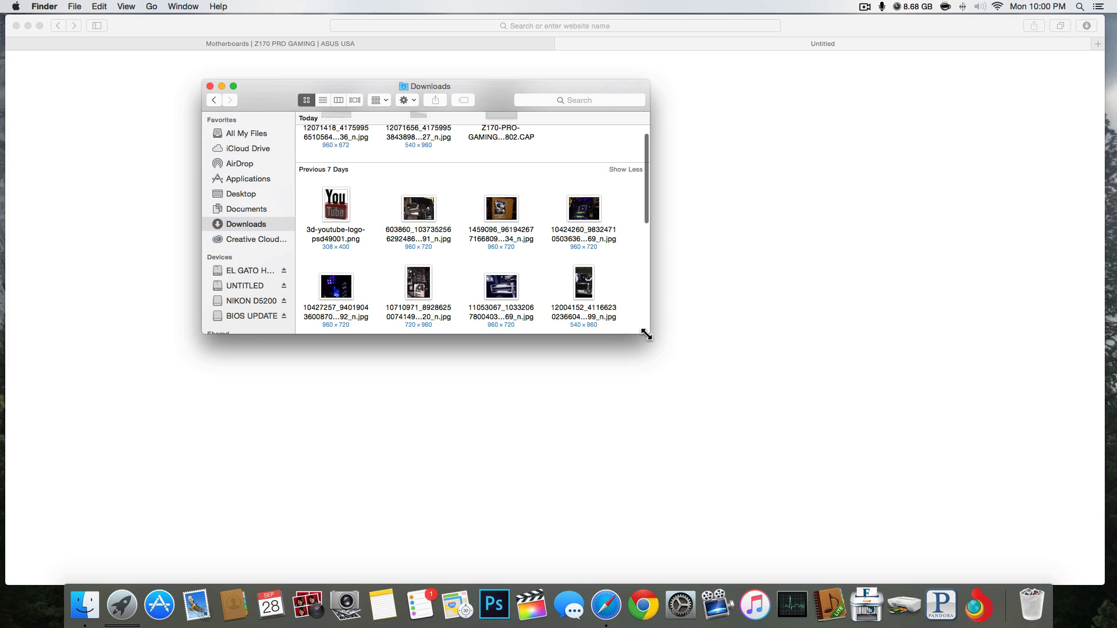
- Enlarge the Finder Downloads window
left_click_drag(647, 335, 917, 363)
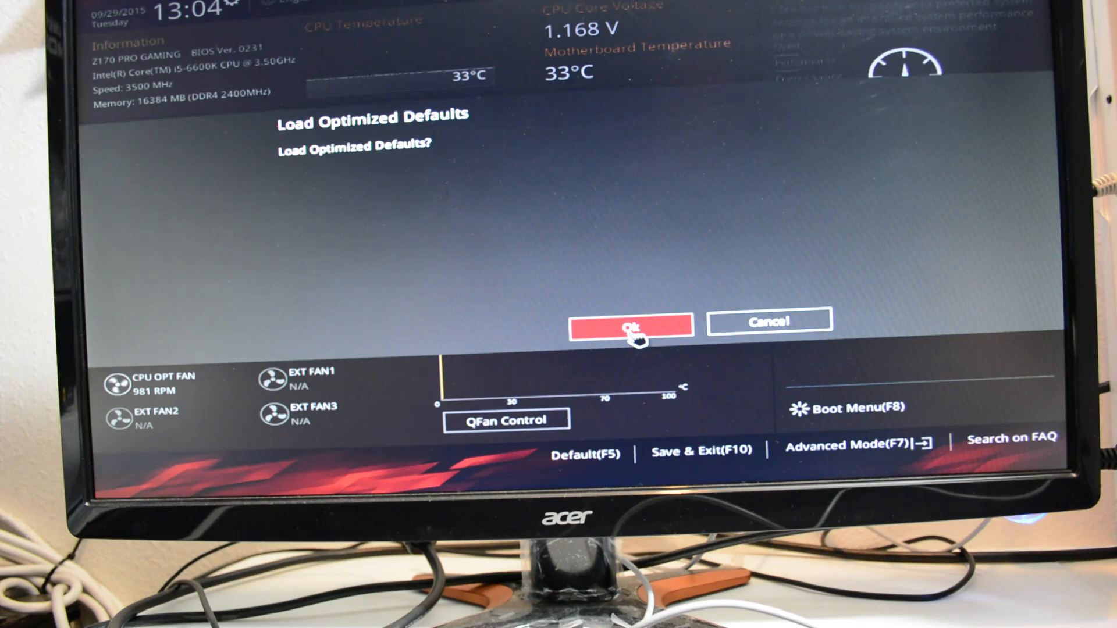
- Confirm OK on the Load Optimized Defaults prompt
left_click(630, 326)
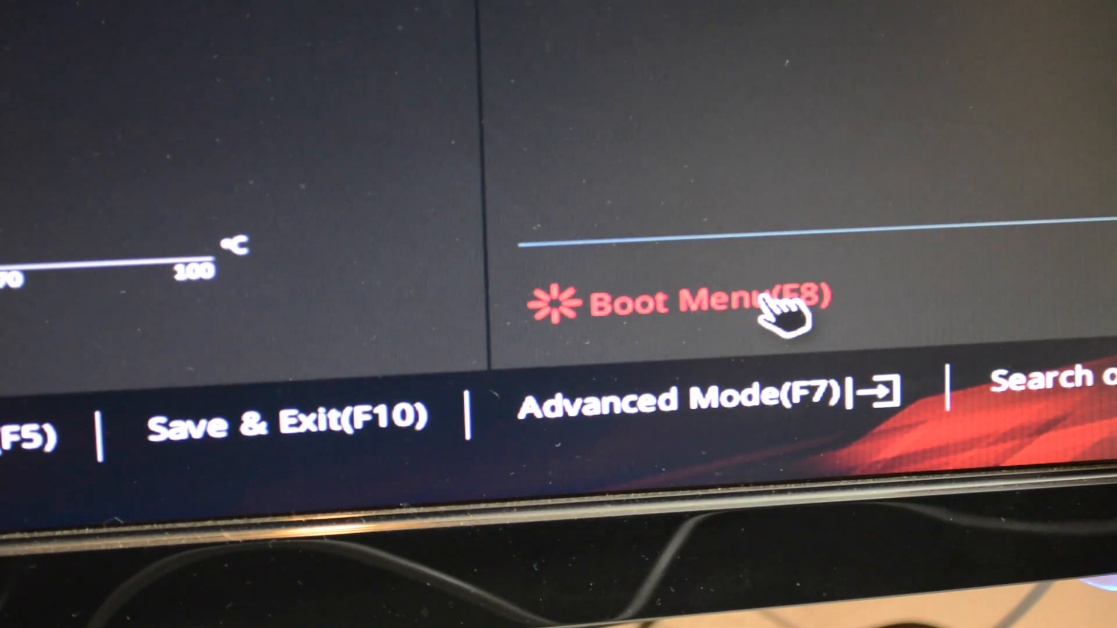
mouse_move(755, 428)
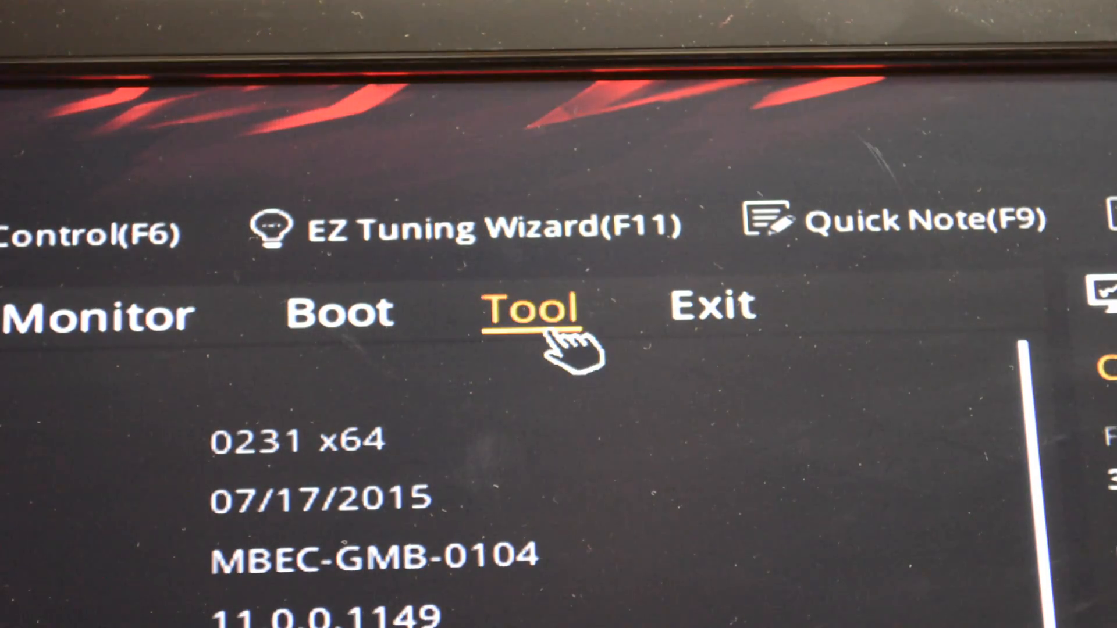
- Launch the ASUS EZ Flash 3 Utility from the Tool tab
left_click(536, 311)
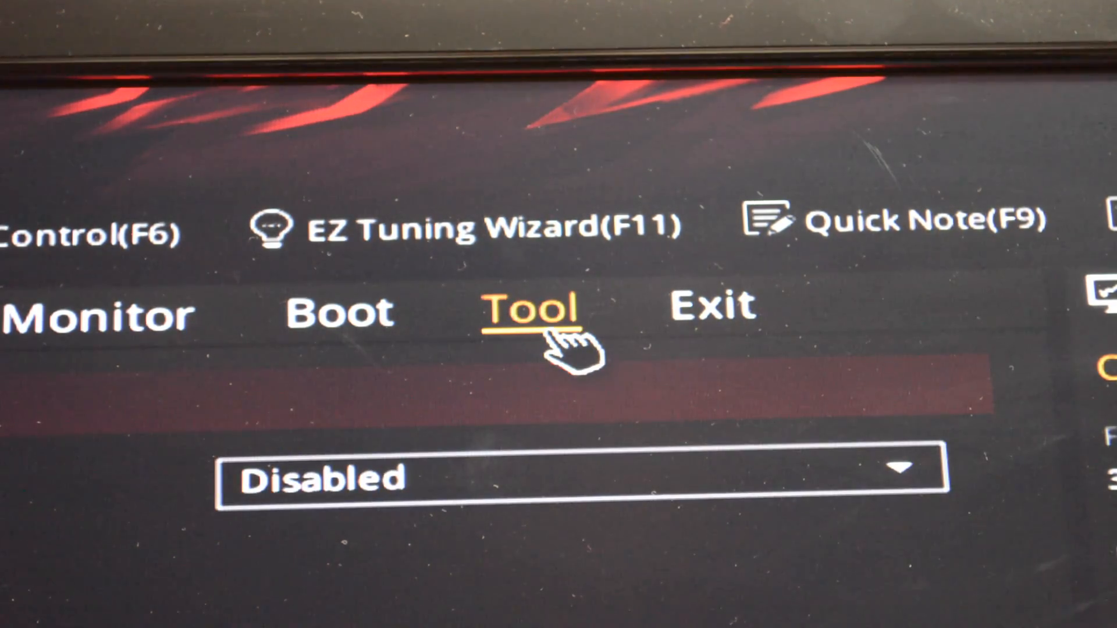
left_click(538, 313)
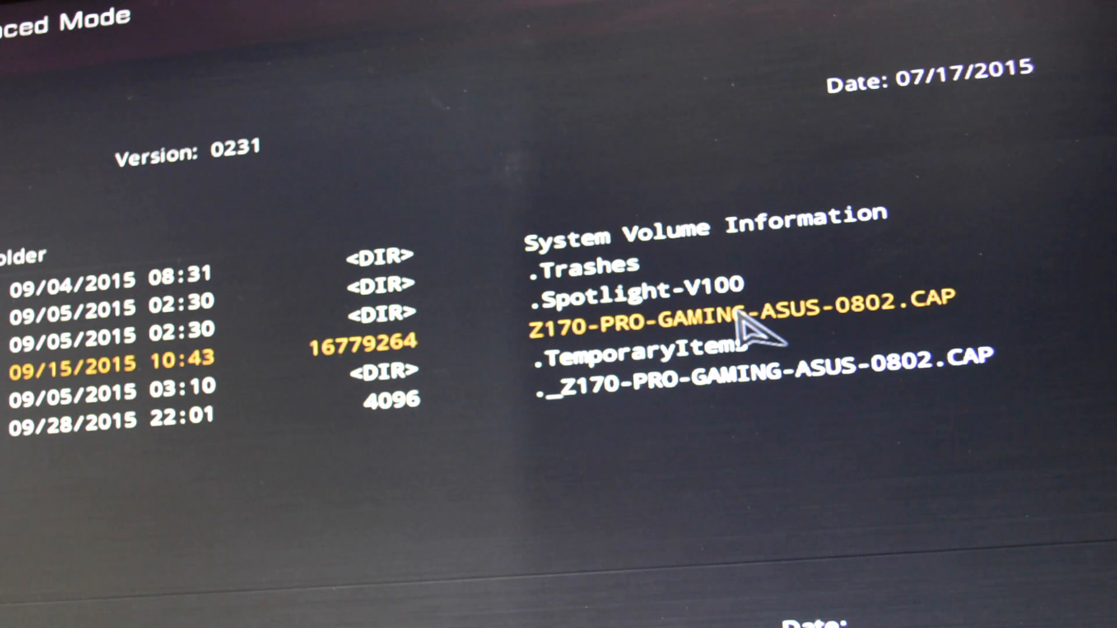
- Select Z170-PRO-GAMING-ASUS-0802.CAP on BIOS UPDATE and answer Yes to reading it
left_click(734, 313)
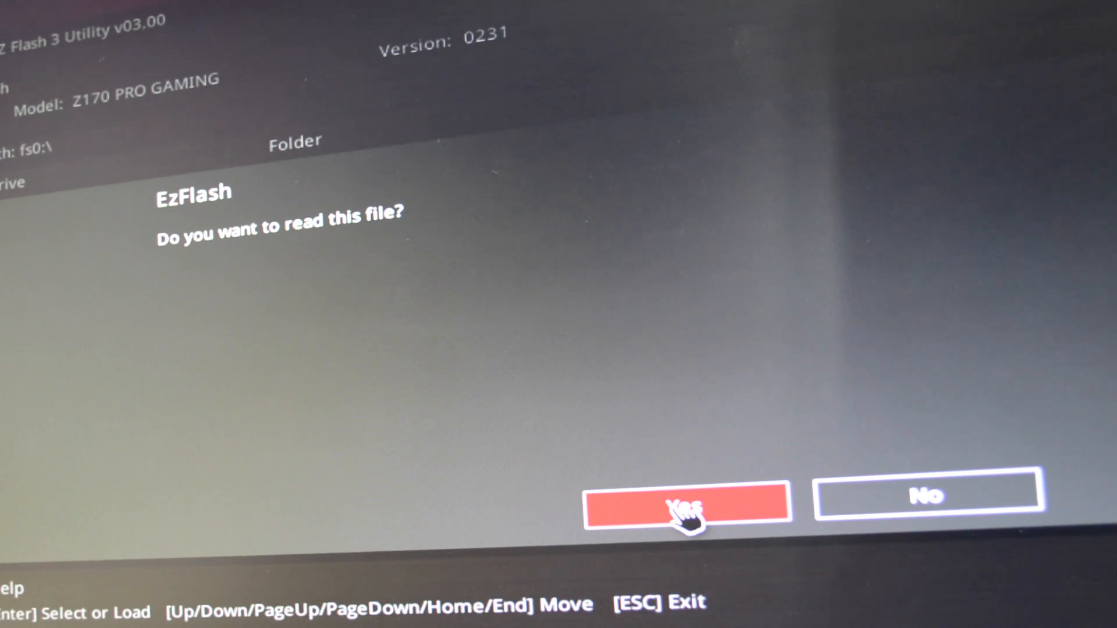
left_click(686, 504)
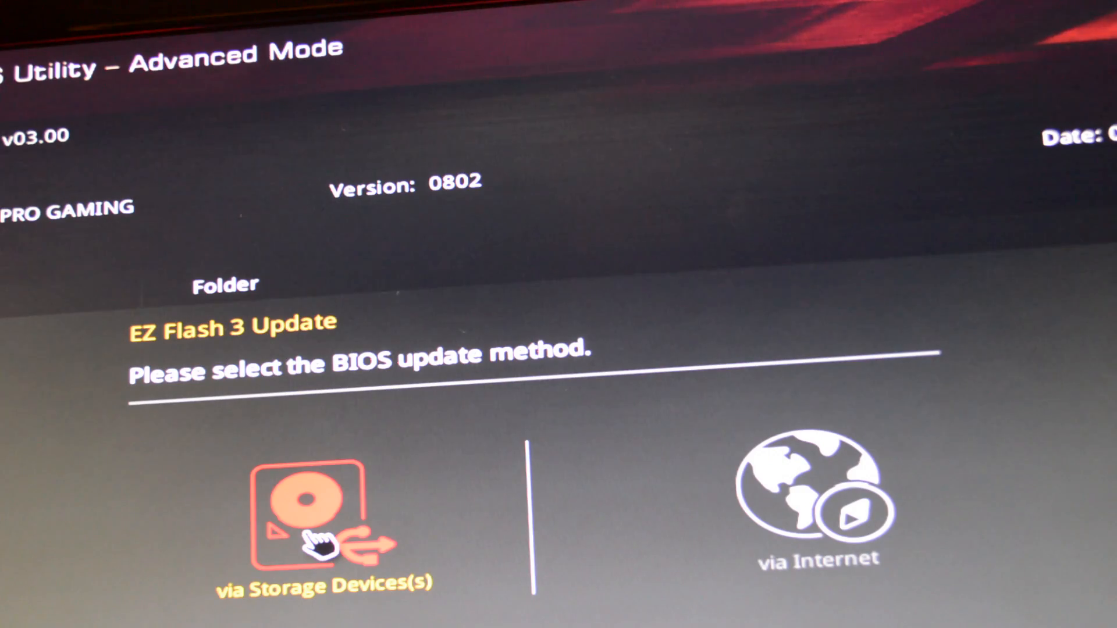
- Flash BIOS 0802 via Storage Devices and acknowledge 'Update successfully!'
left_click(306, 505)
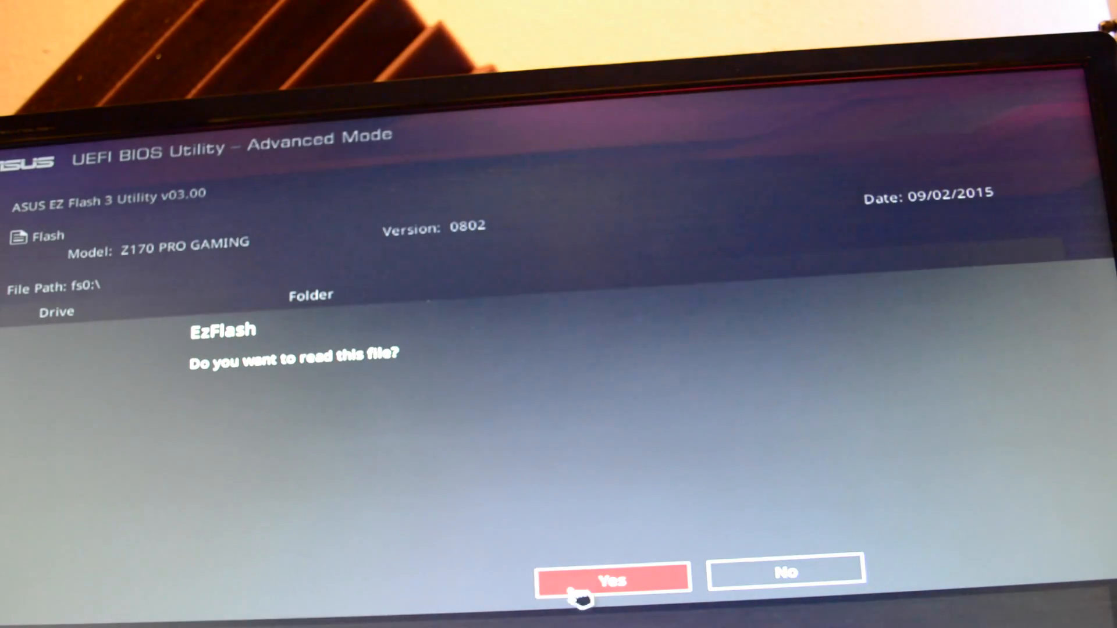
left_click(612, 577)
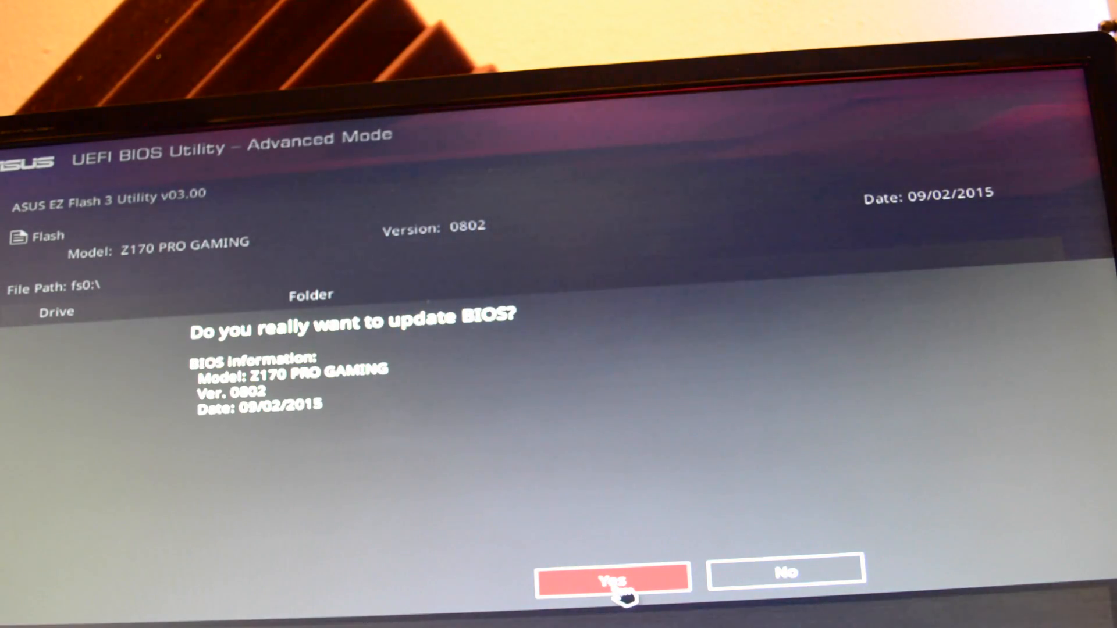
left_click(612, 577)
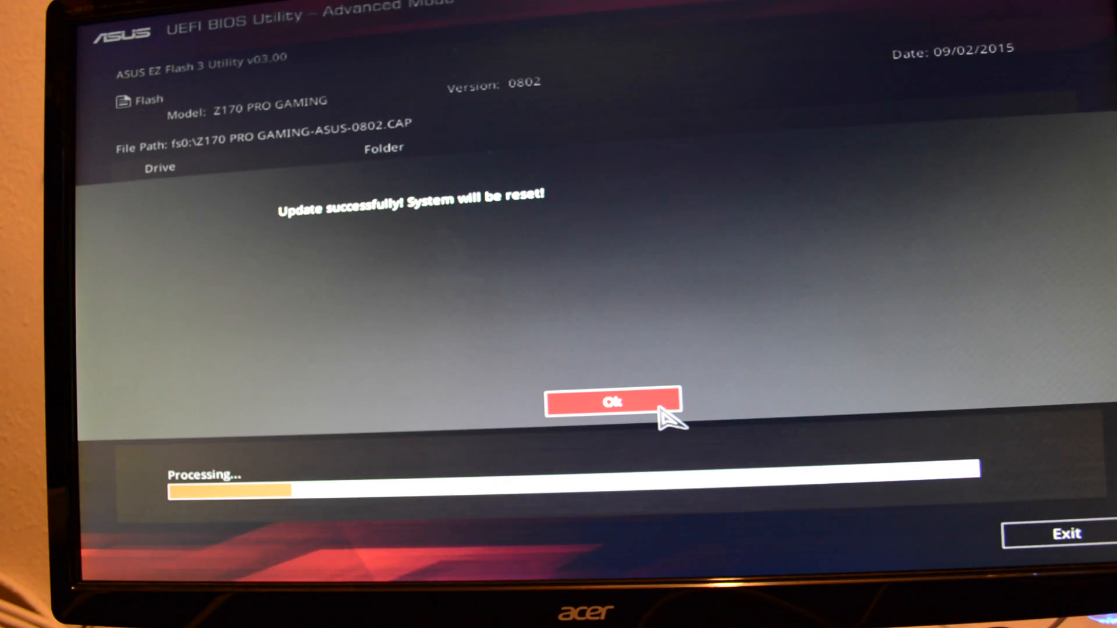
left_click(612, 402)
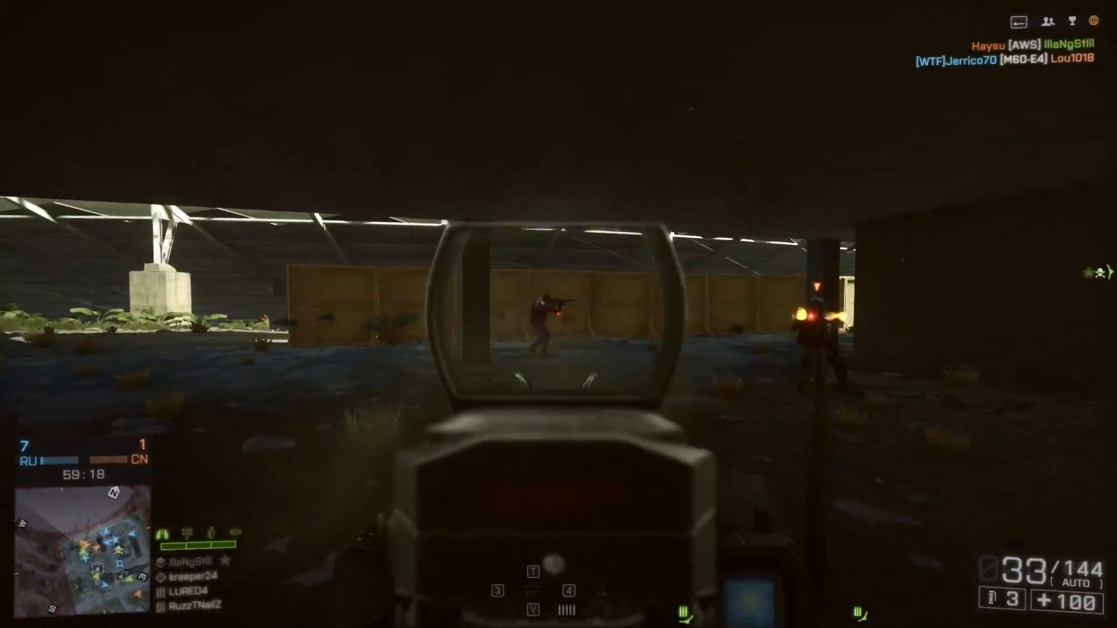
- Shoot at the enemy soldier ahead in Battlefield 4
left_click(559, 307)
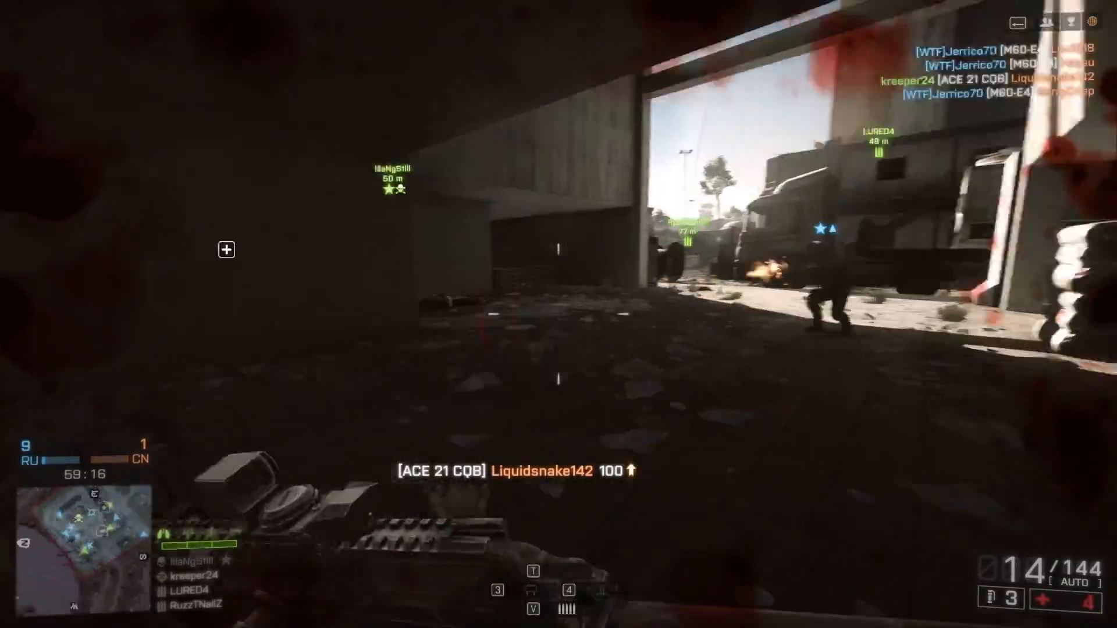